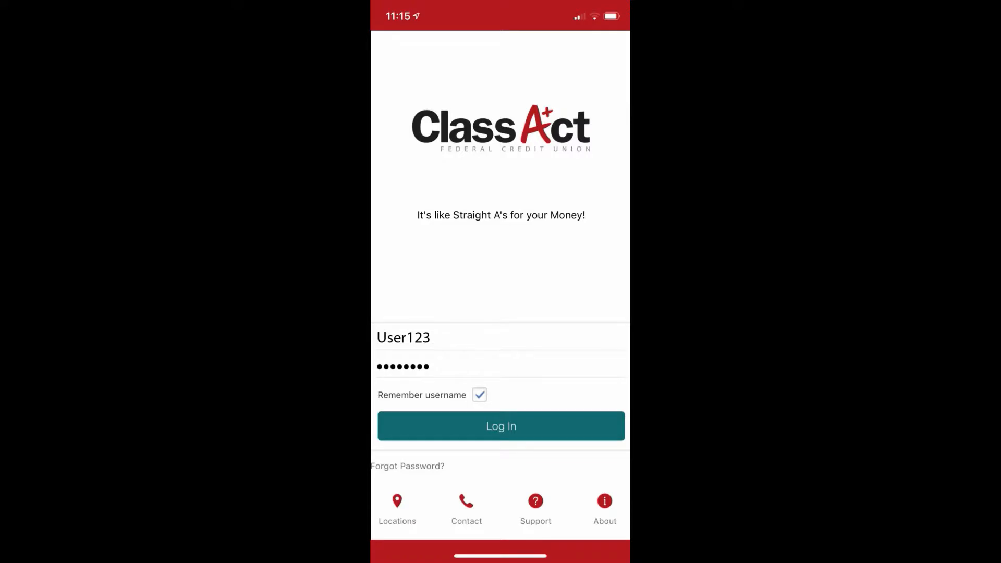
- Submit the entered username and password to reach the identity verification screen
left_click(500, 426)
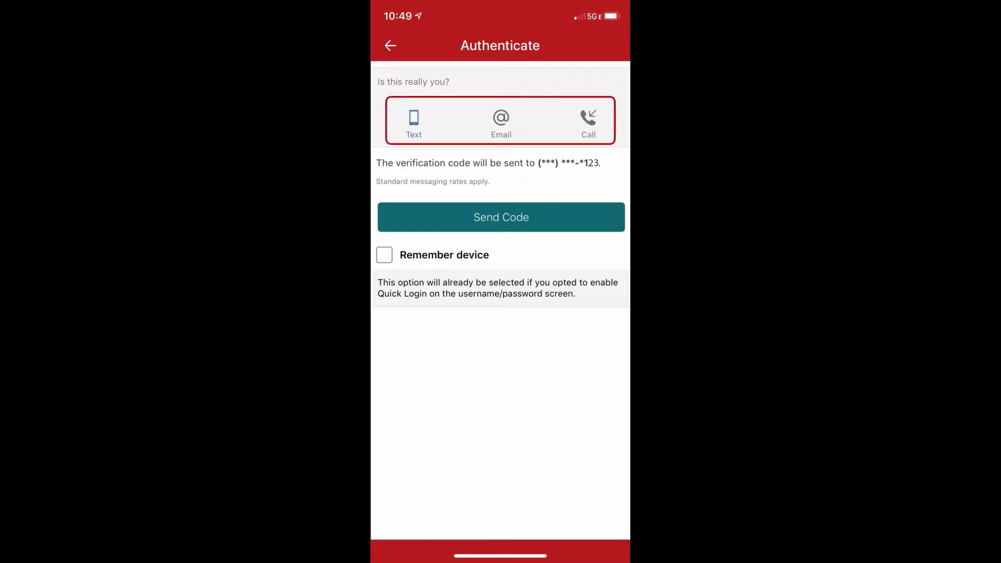
- Choose Text as the method and send the code to the phone ending in 123
left_click(414, 124)
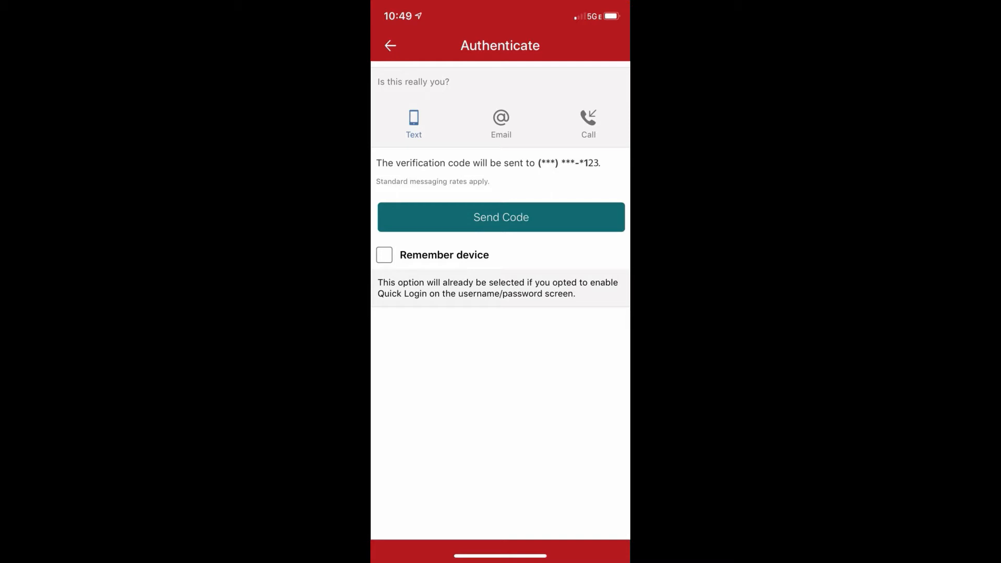
left_click(501, 217)
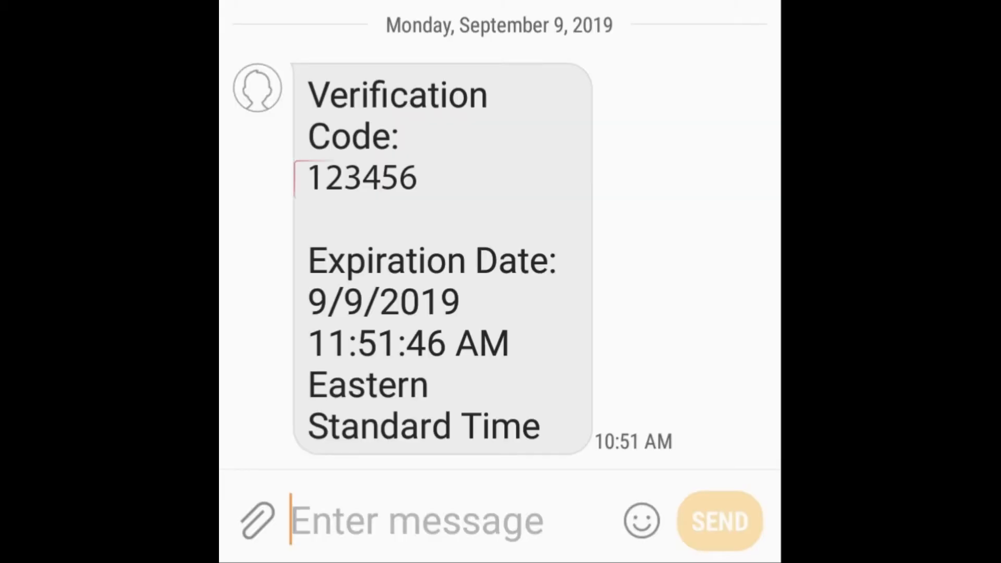
double_click(361, 179)
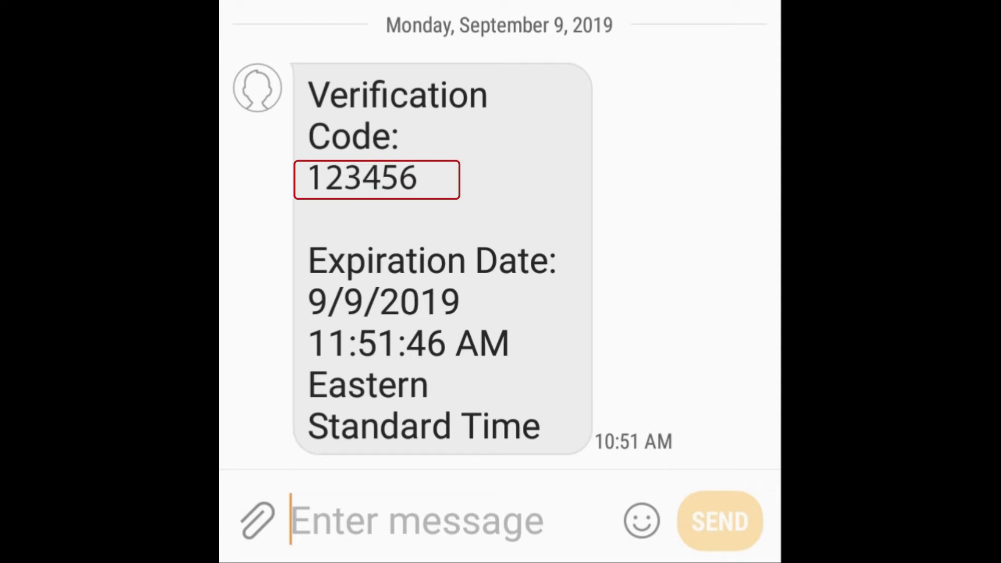
left_click(375, 179)
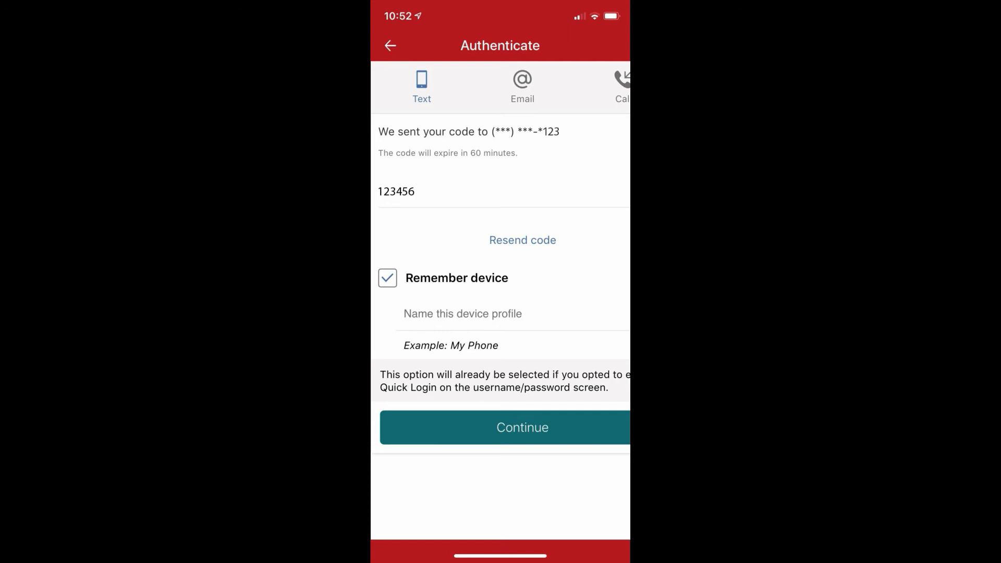
left_click(442, 192)
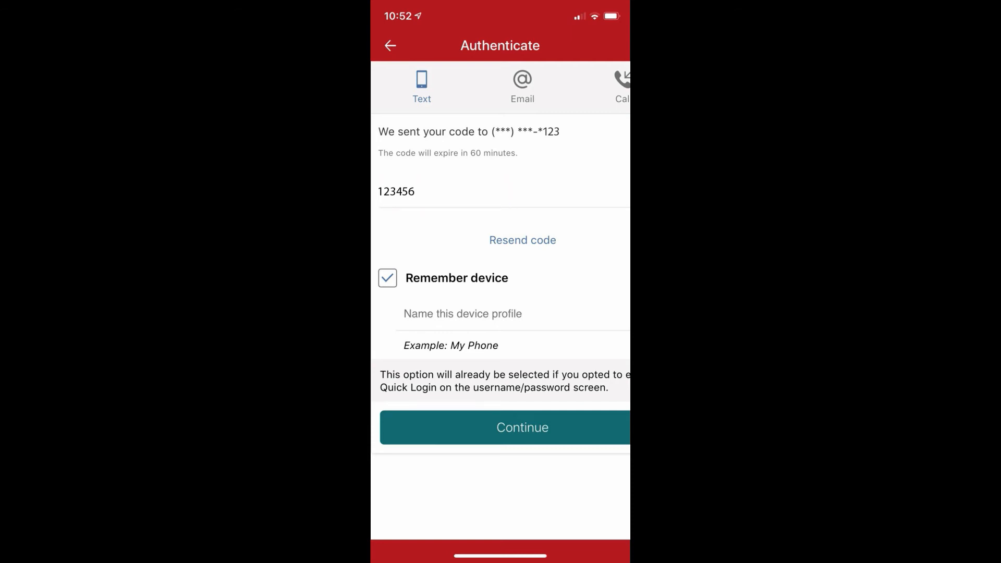
left_click(499, 314)
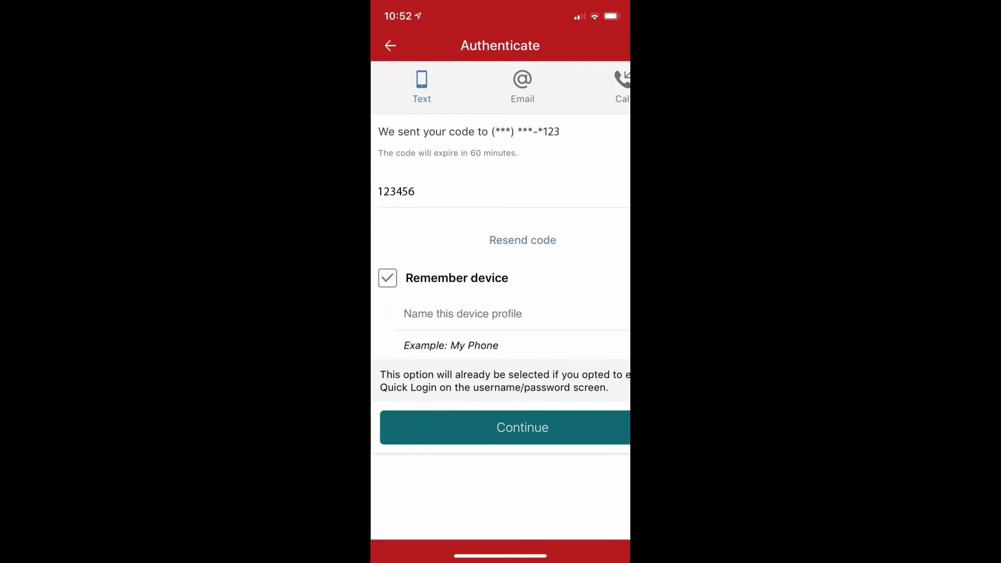
left_click(523, 427)
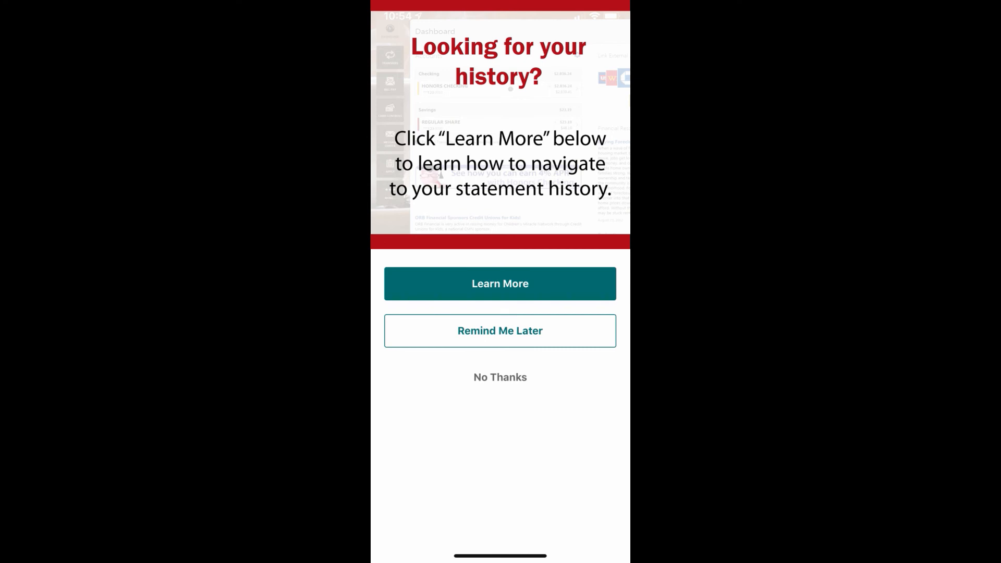